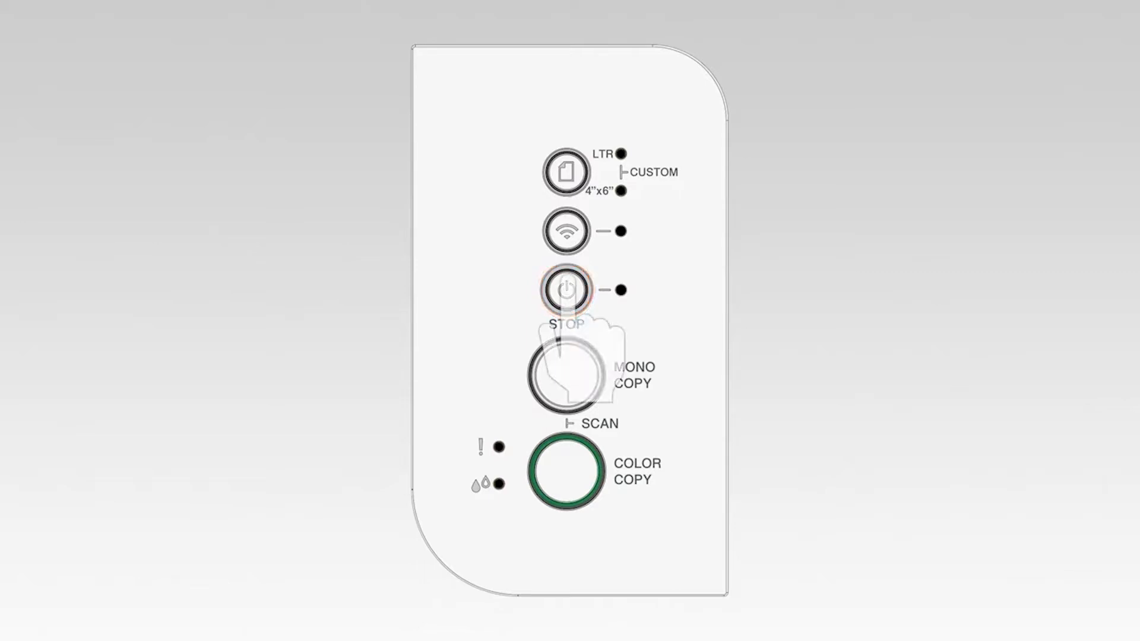
Step: Power on the Brother printer until the LED glows green, then start Wi-Fi setup
click(566, 290)
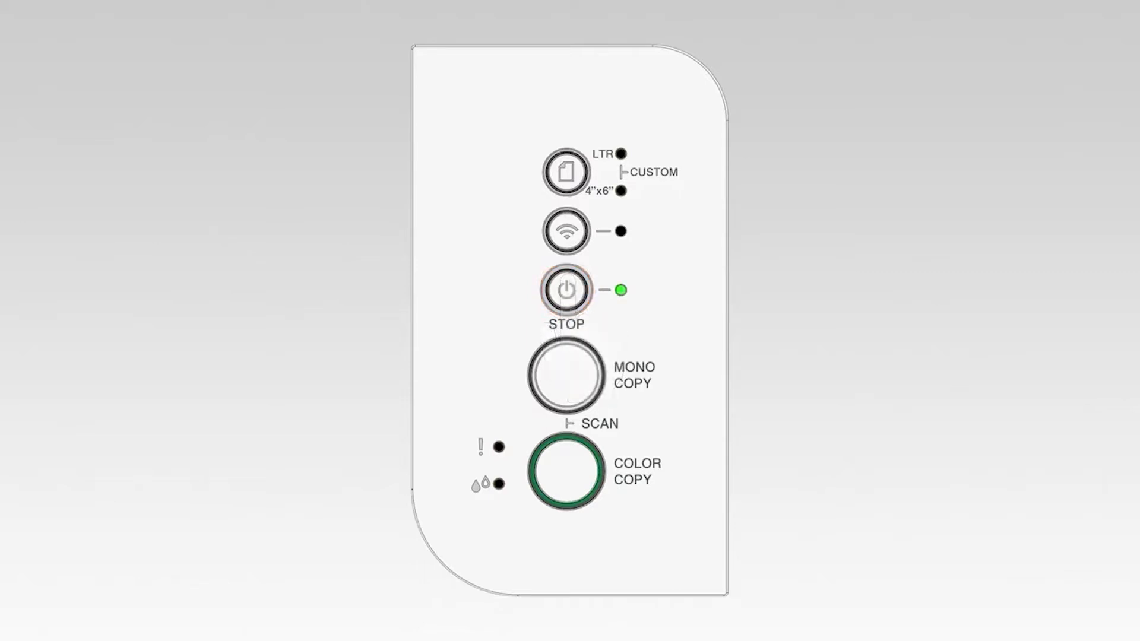
click(566, 230)
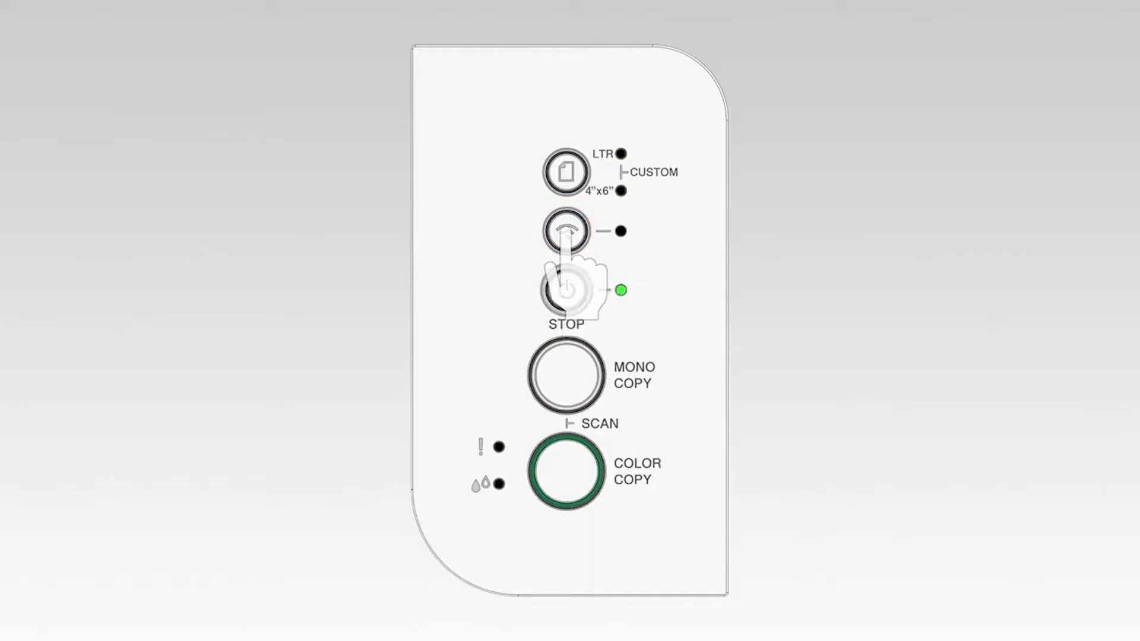
click(565, 231)
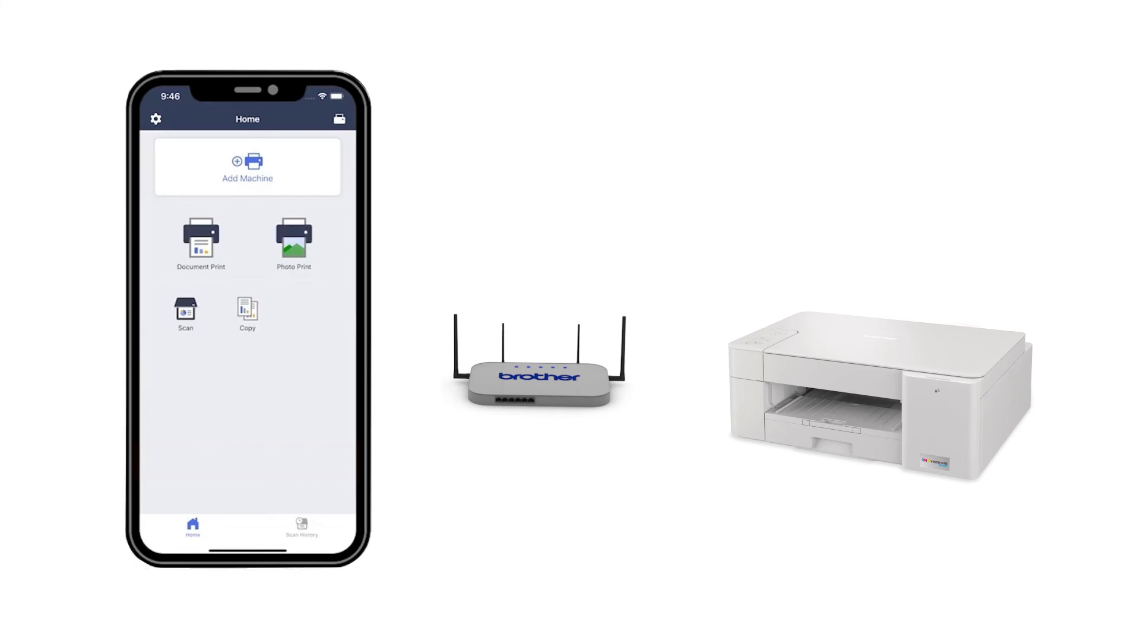
Step: Tap Add Machine on the Home screen to reach the Connected / Not Connected prompt
click(247, 166)
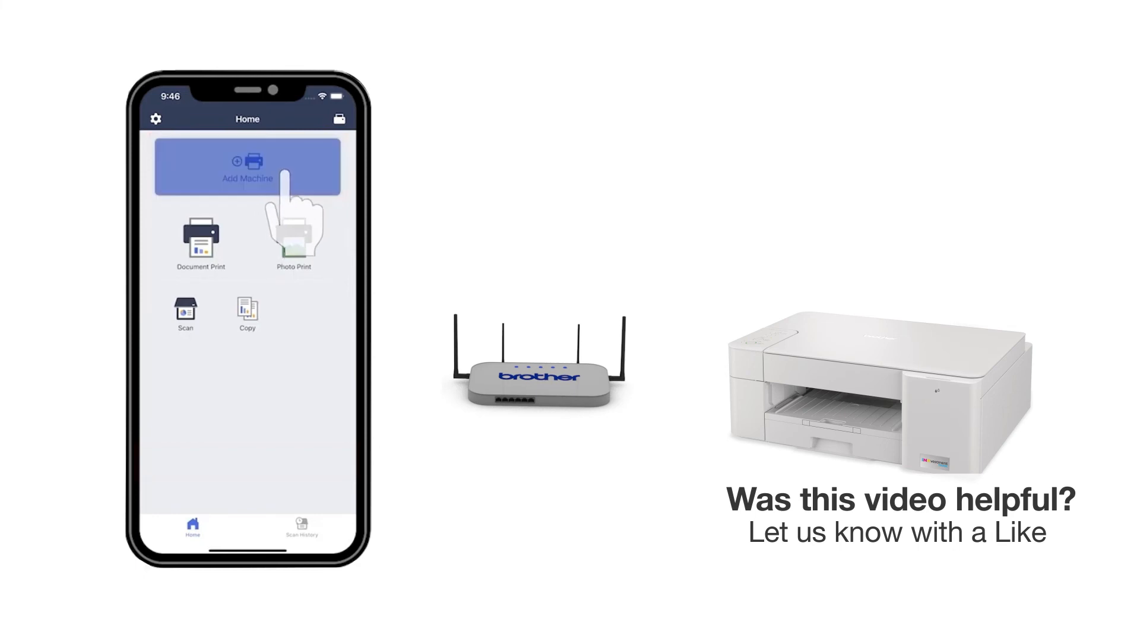
click(246, 167)
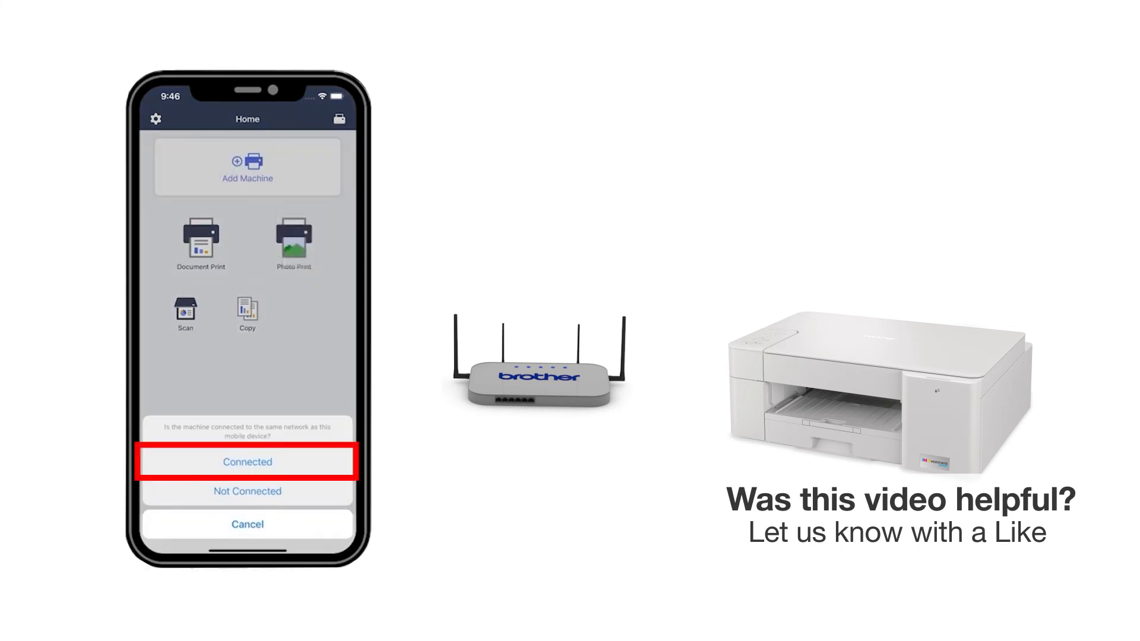